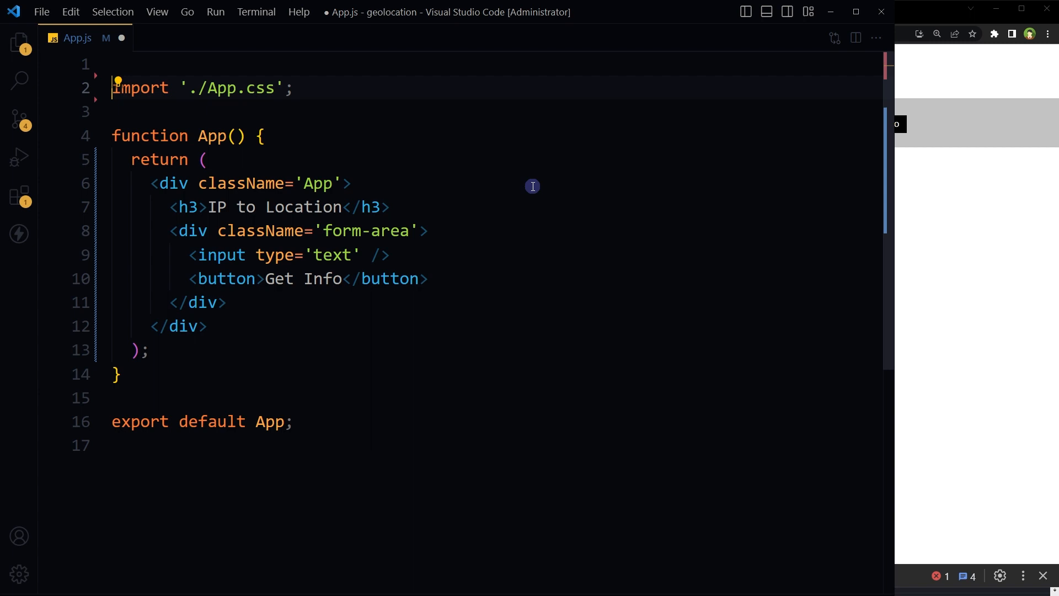
# Import useState and useEffect from react and add a useEffect that calls getVisitorIP on mount
pyautogui.write("import { useState, useEffect } from 'react';")
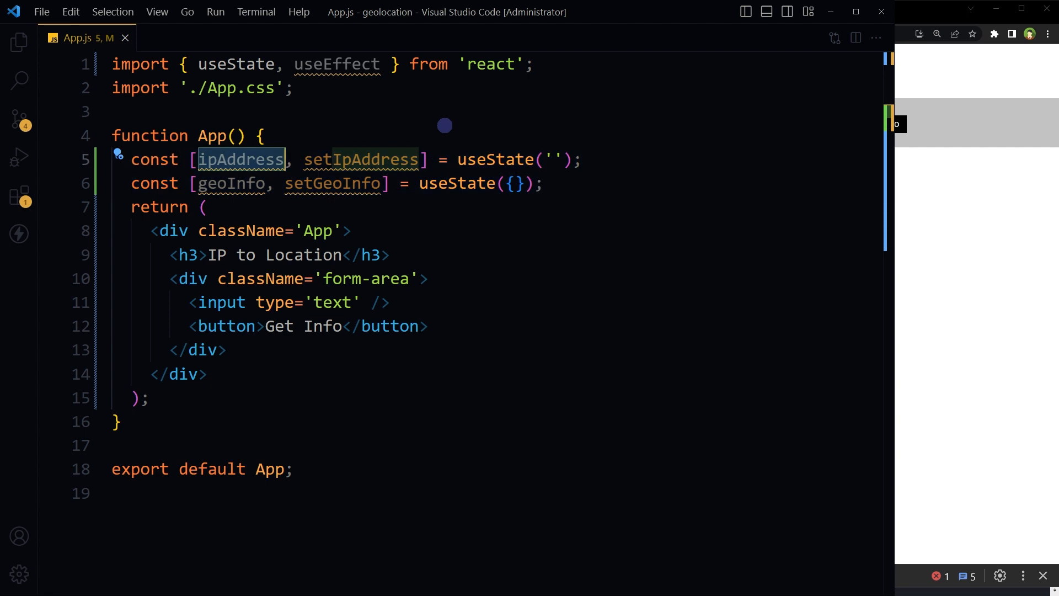
pyautogui.doubleClick(230, 183)
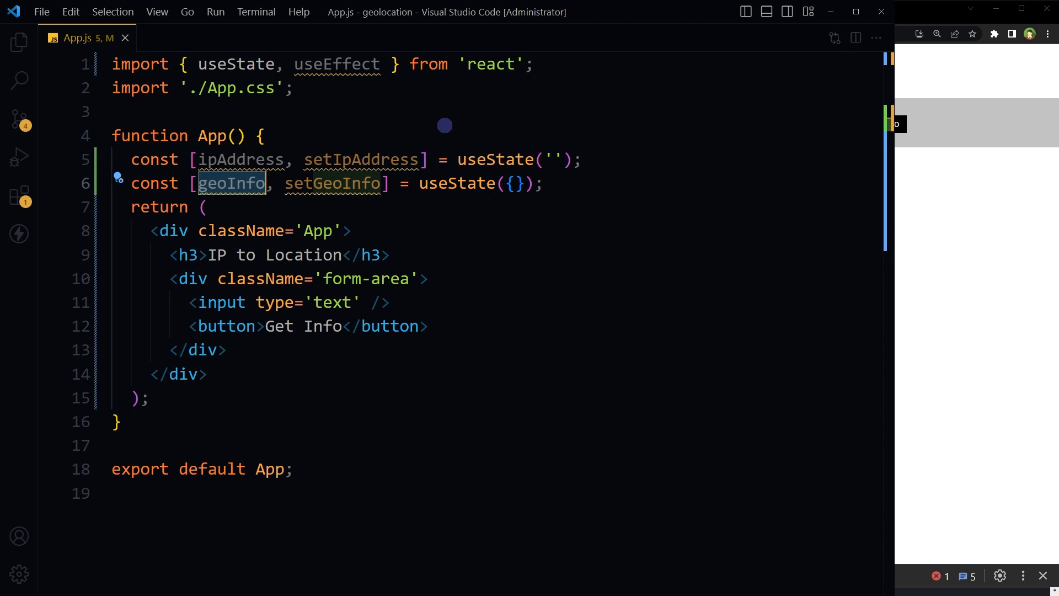
pyautogui.write('useEffect(() => {\\n  // Invoke Function to Get IP Address\\n  getVisitorIP();\\n}, []);')
pyautogui.write('const getVisitorIP = async () => {};')
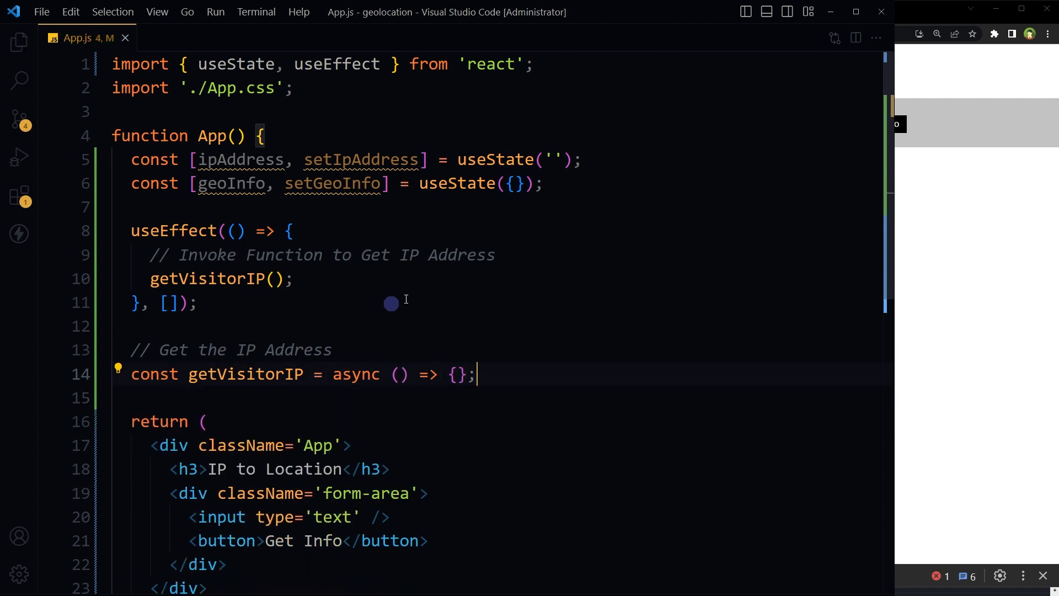
# Write getVisitorIP with a try/catch fetch to api.ipify.org, storing the IP via setIpAddress
pyautogui.press('Enter')
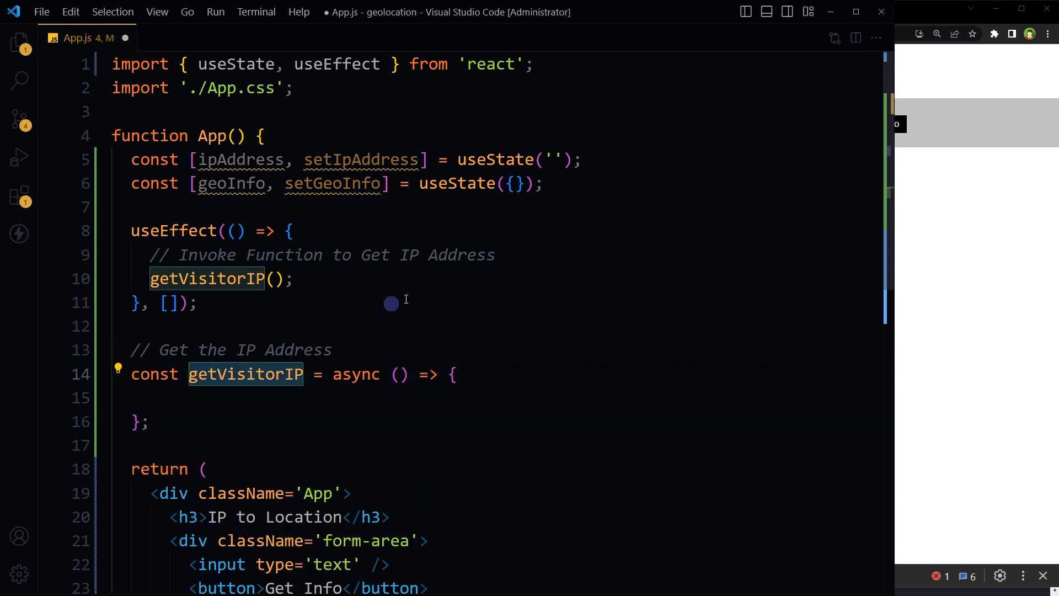
pyautogui.write('try {')
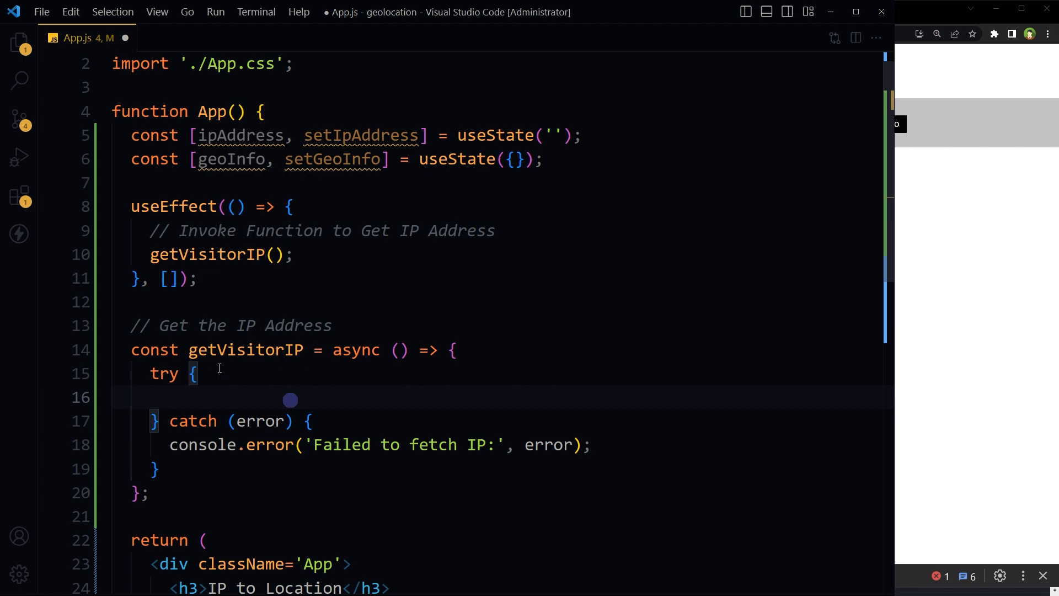
pyautogui.scroll(-3)
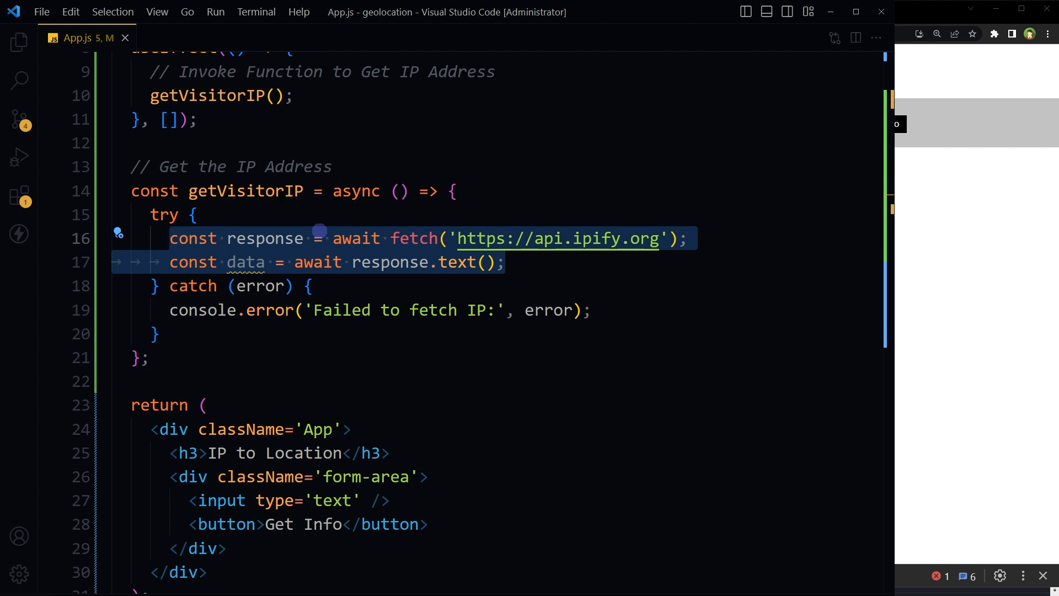
pyautogui.click(245, 263)
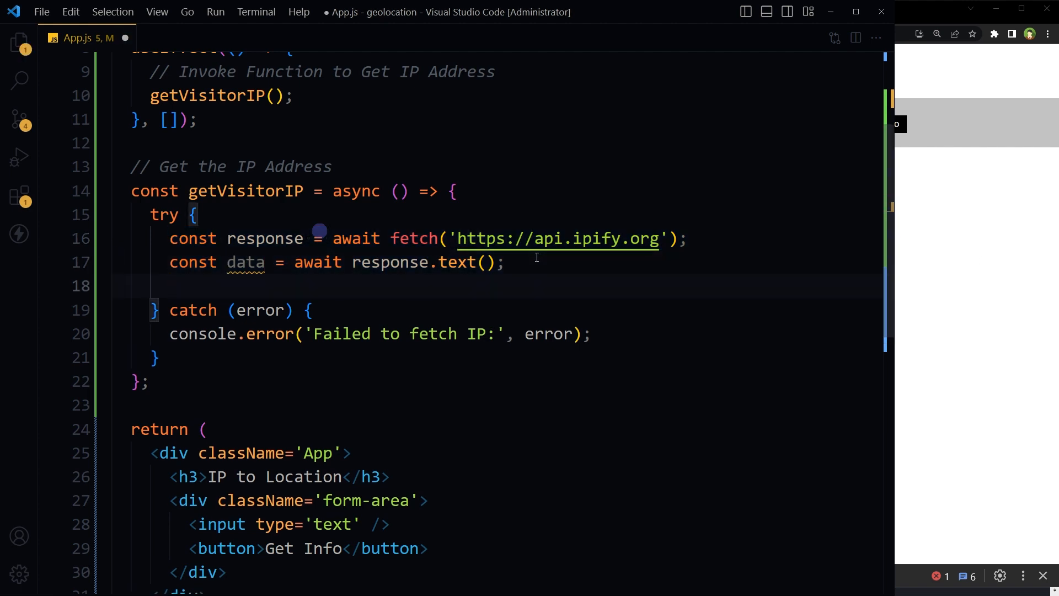
pyautogui.write('// Store IP in State')
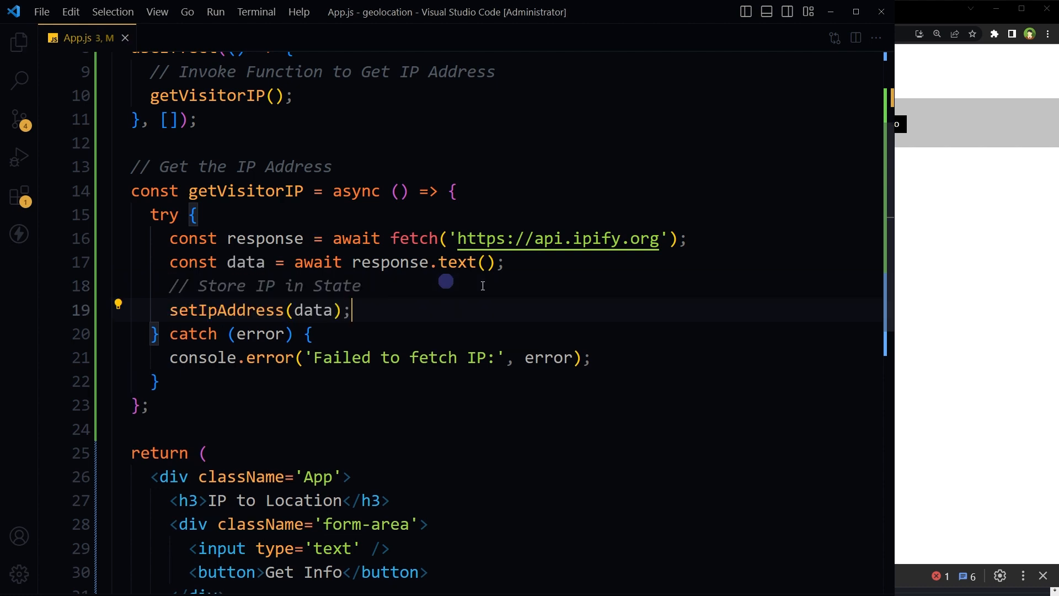
pyautogui.doubleClick(225, 310)
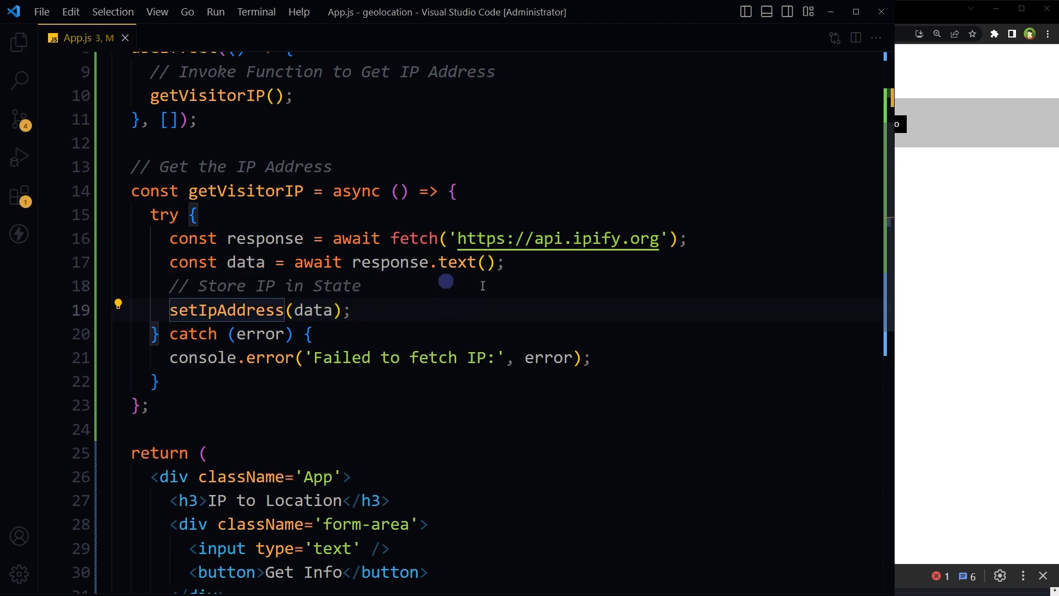
pyautogui.doubleClick(225, 310)
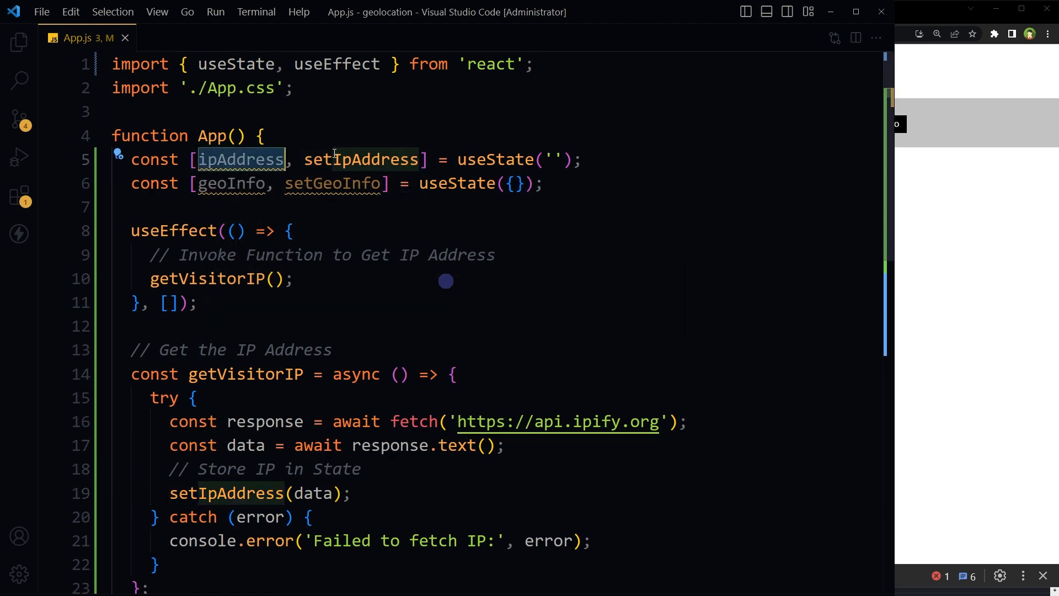
pyautogui.scroll(-3)
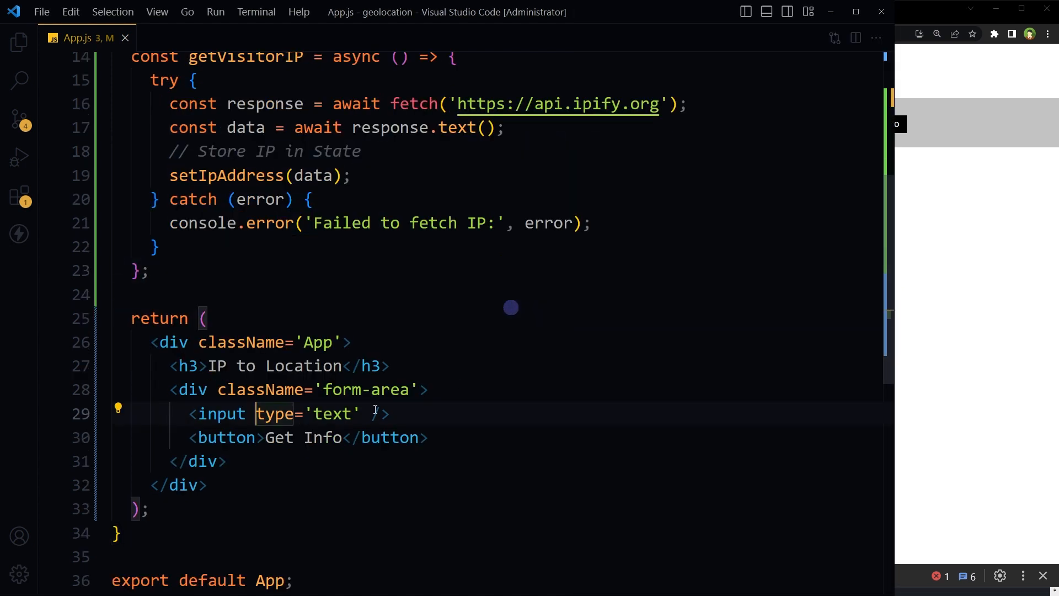
# Give the JSX input value={ipAddress} and onChange={handleInputChange}
pyautogui.write('value={ipAddress}')
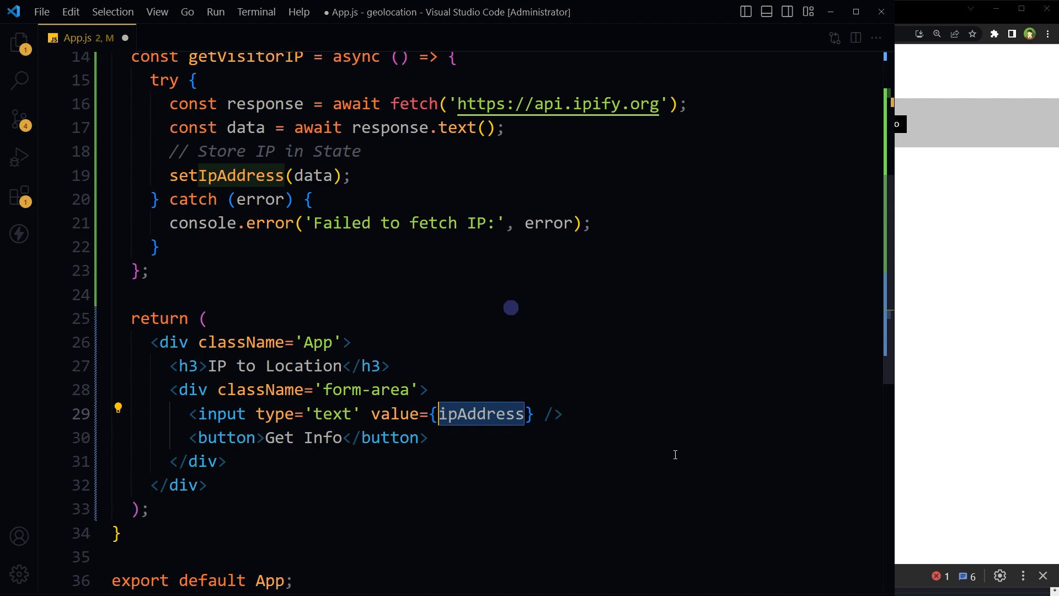
pyautogui.scroll(3)
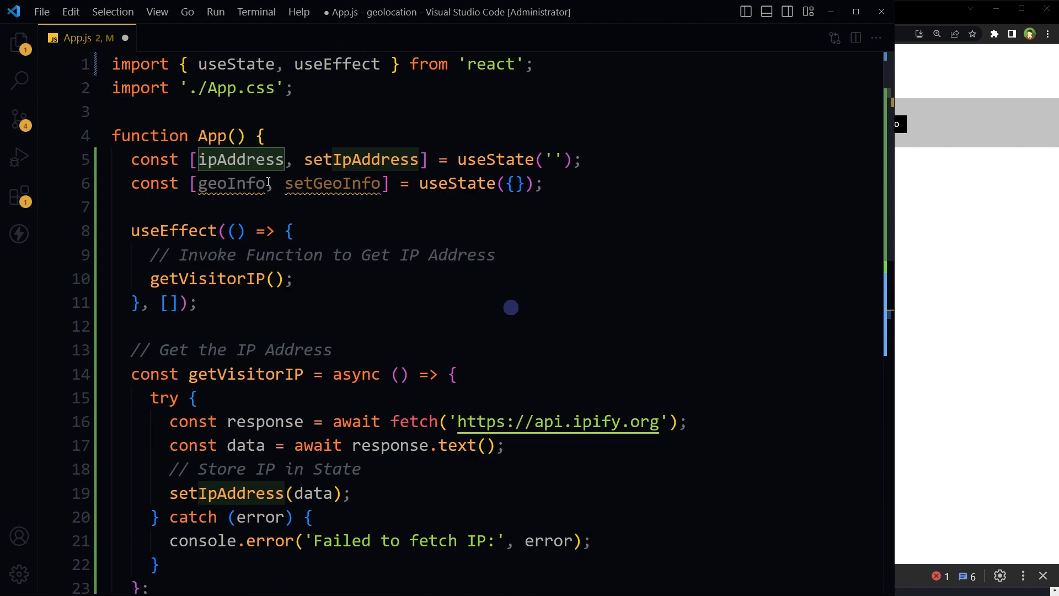
pyautogui.scroll(-3)
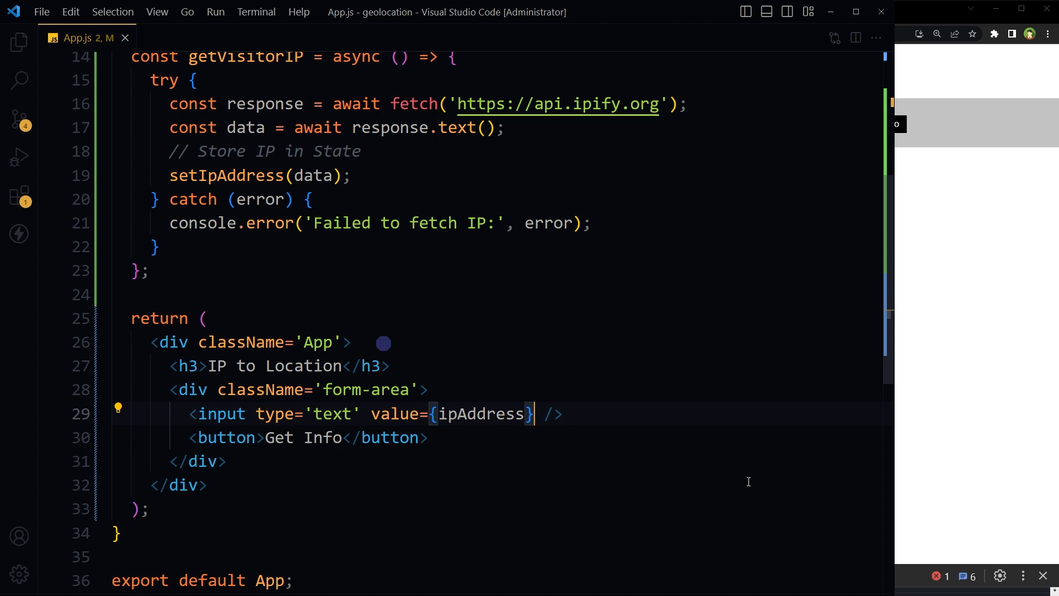
pyautogui.write('onChange={handleInputChange}')
pyautogui.write('const handleInputChange = (e) => {')
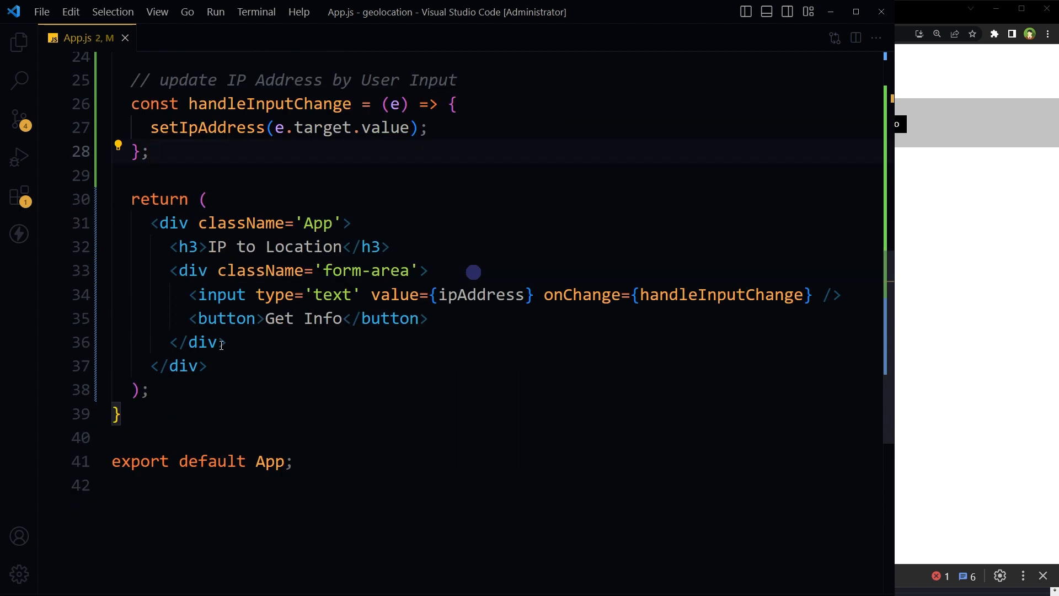
# Wire the button to onClick={fetchIPInfo} and write its try block fetching ip-api.com with the stored IP
pyautogui.write('onClick={fetchIPInfo}')
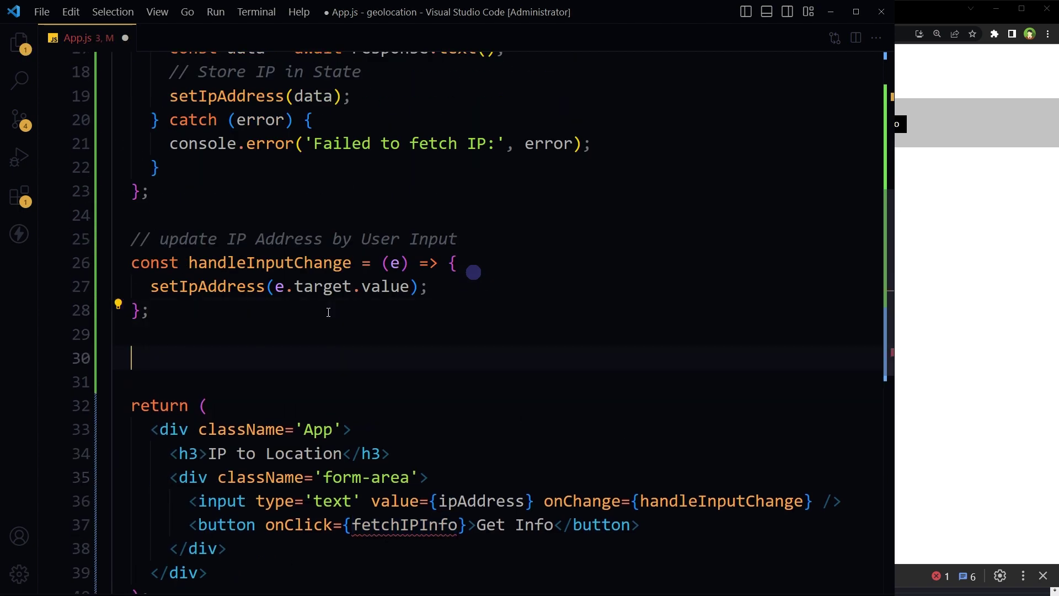
pyautogui.scroll(-3)
pyautogui.write('// Use IP from State to get Location Info')
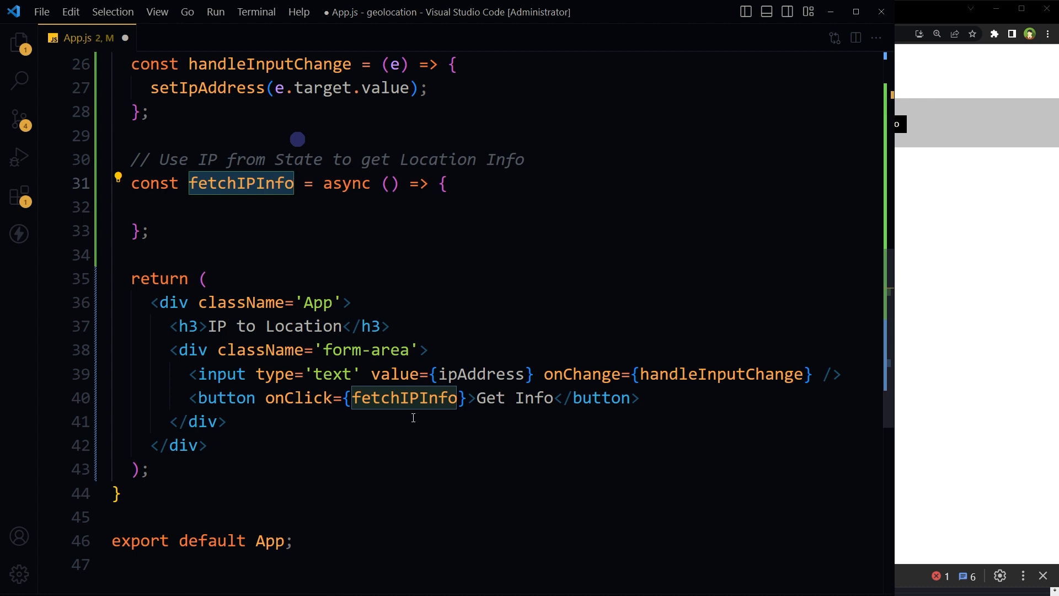
pyautogui.write('try {')
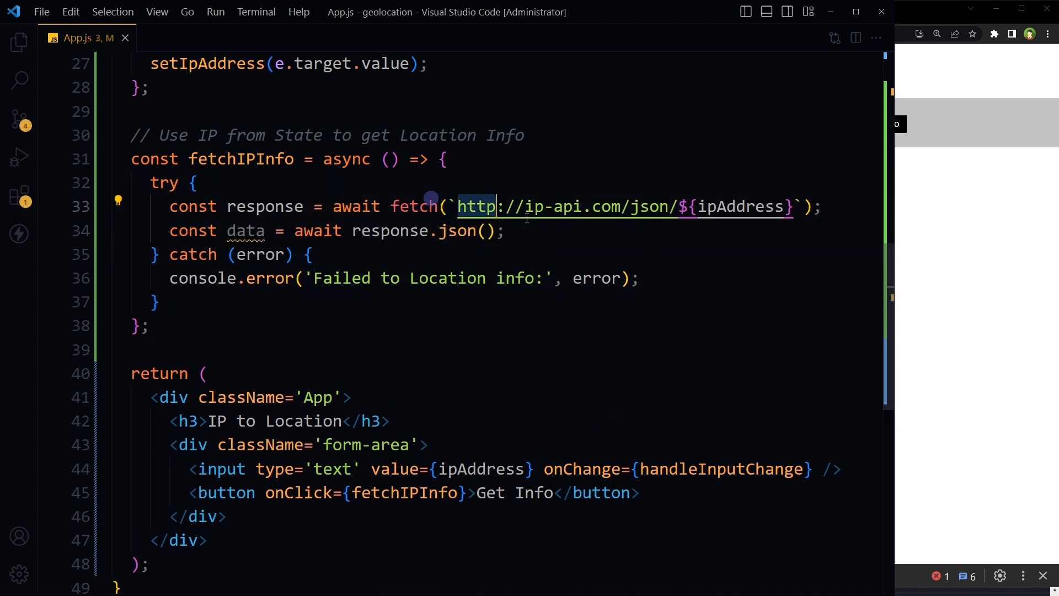
pyautogui.moveTo(497, 206); pyautogui.dragTo(670, 206)
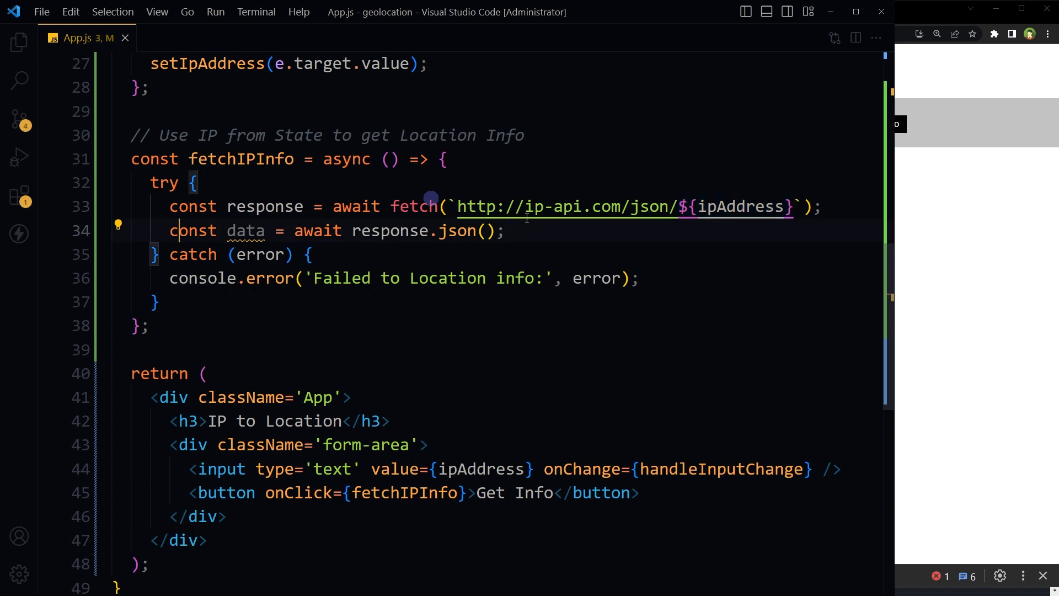
# After response.json(), add '// Store Location Info in State' and save the data with setGeoInfo
pyautogui.doubleClick(245, 231)
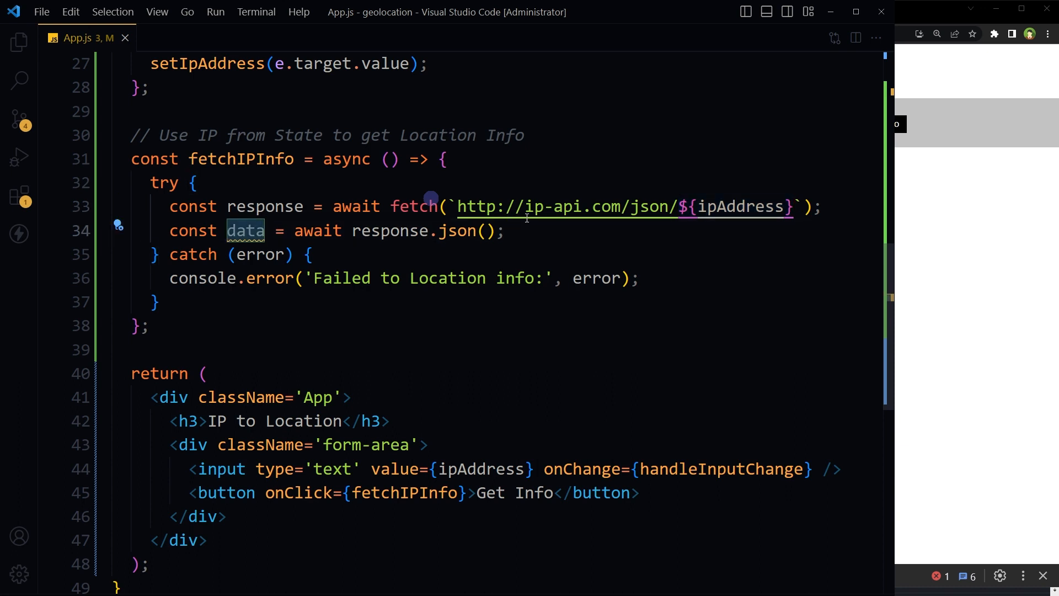
pyautogui.write('// Store Location Info in State')
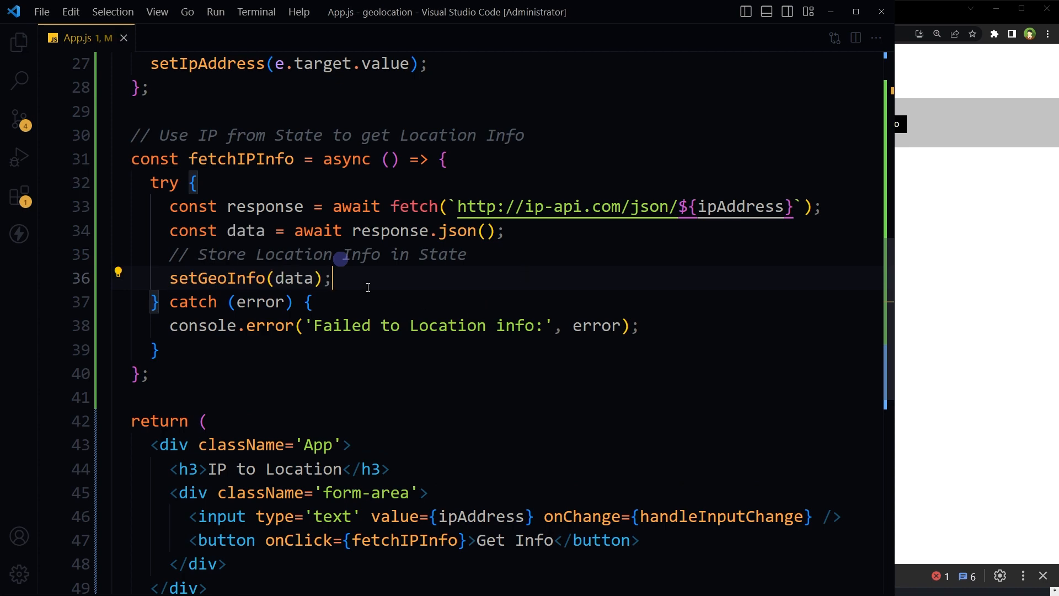
pyautogui.doubleClick(293, 278)
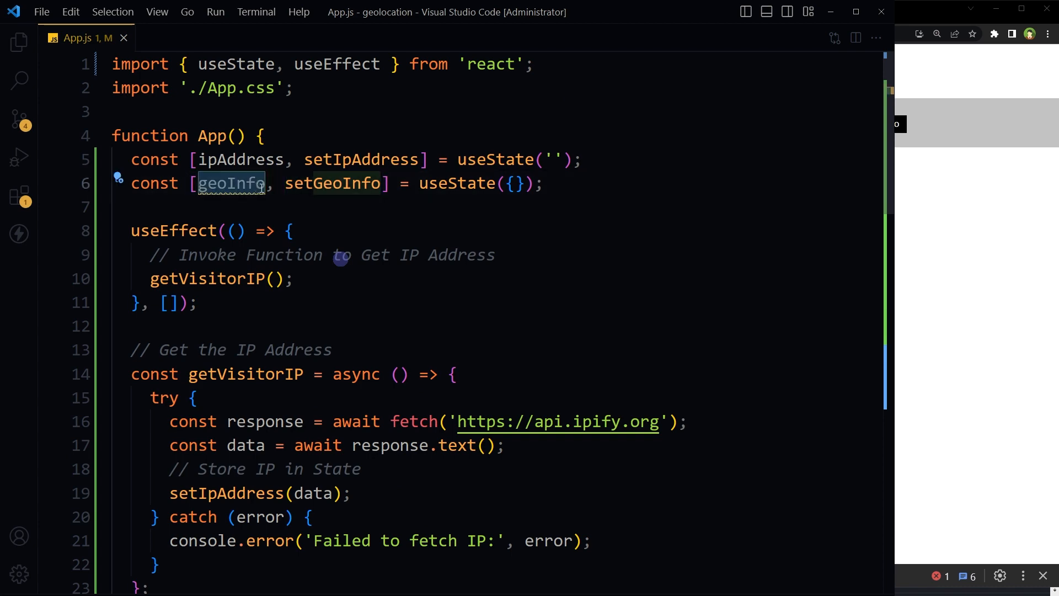
pyautogui.scroll(-3)
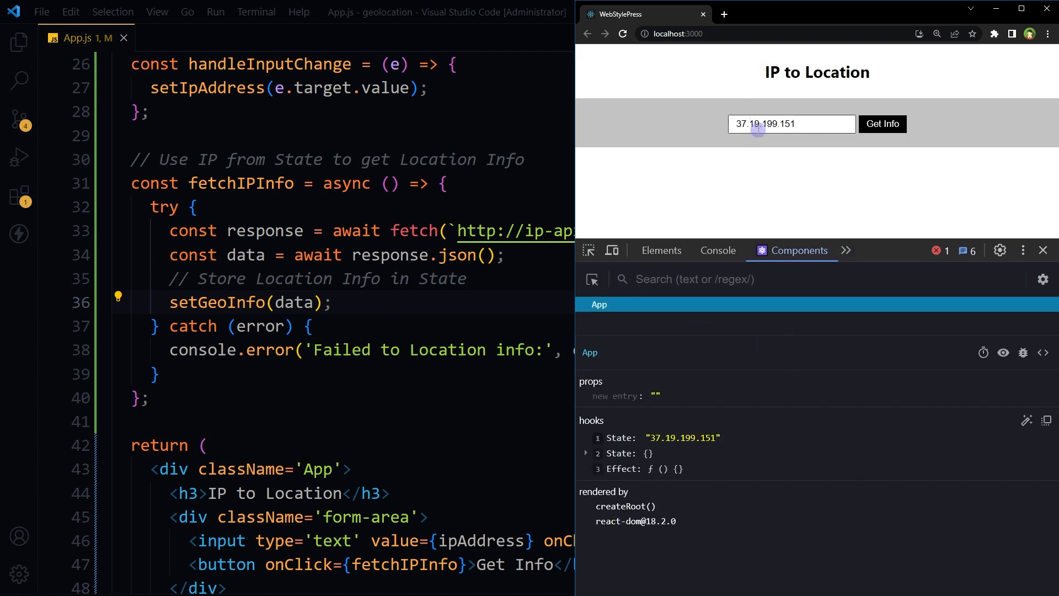
# Fetch location info for 37.19.199.151 and expand State 2 in React DevTools to inspect the ISP and city data
pyautogui.click(882, 124)
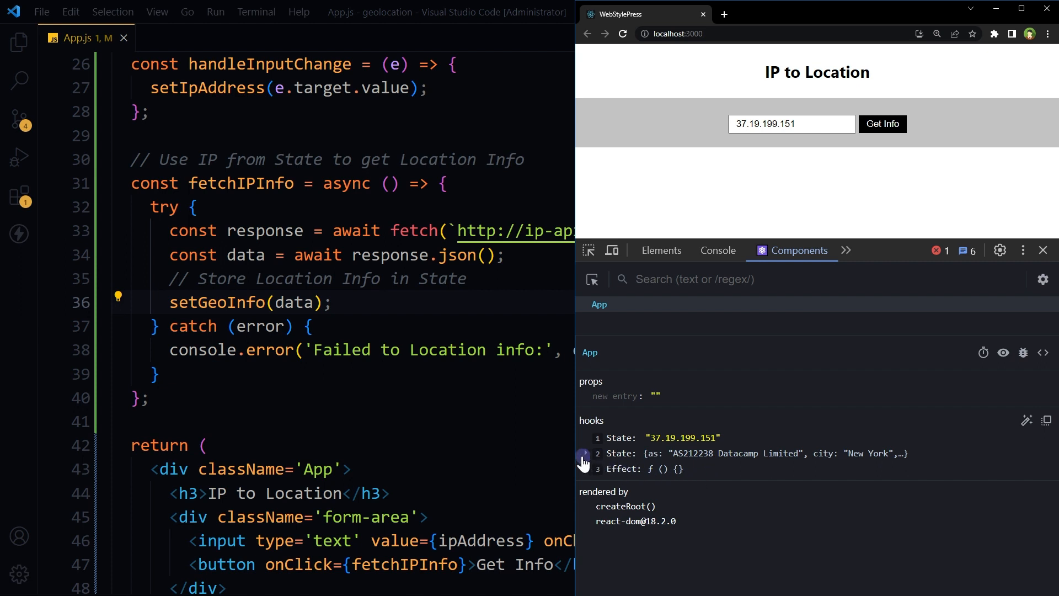
pyautogui.click(585, 454)
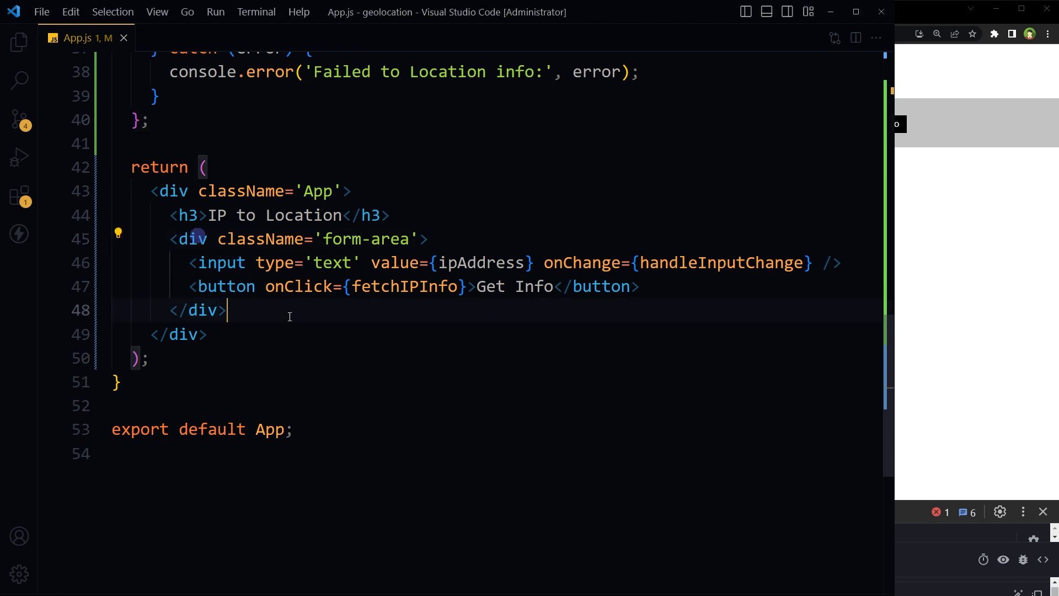
# Add a {geoInfo.country && (...)} block with a 'result' div showing Country: {geoInfo.country} ({geoInfo.countryCode})
pyautogui.press('Enter')
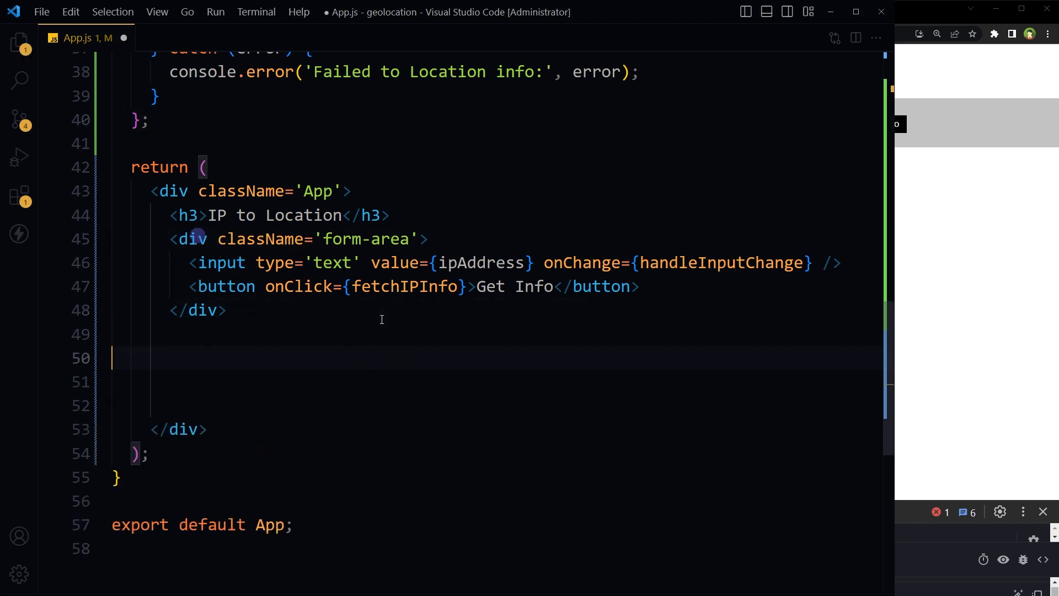
pyautogui.write('{geoInfo.country && (')
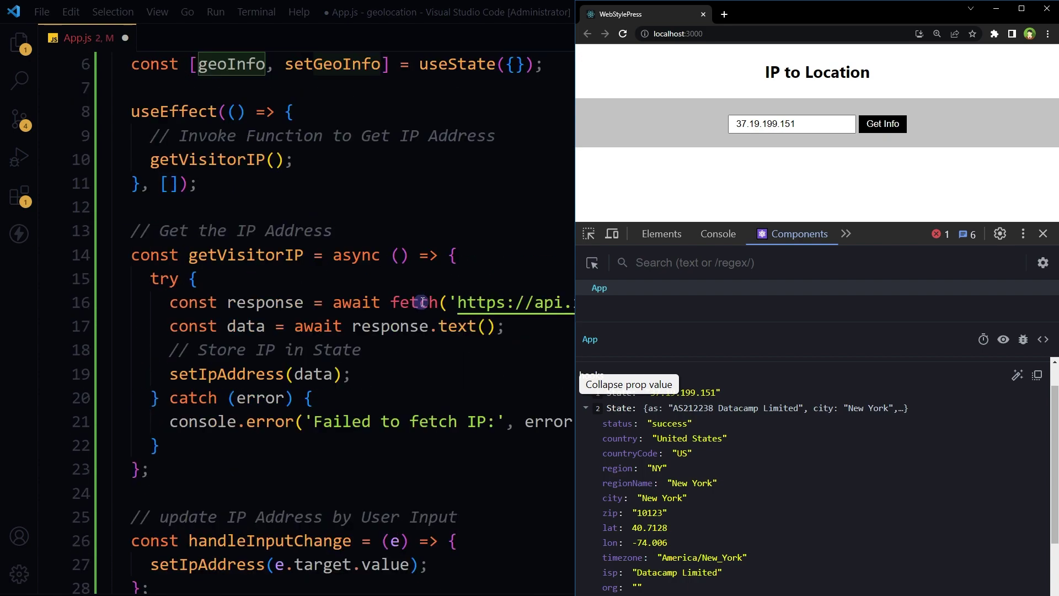
pyautogui.scroll(-3)
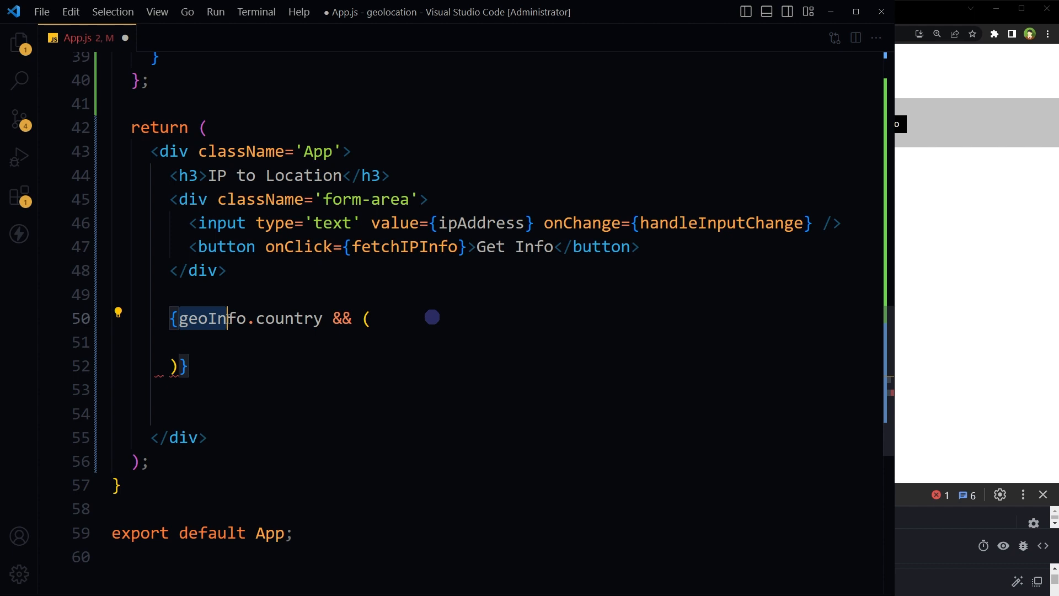
pyautogui.write("<div className='result'>")
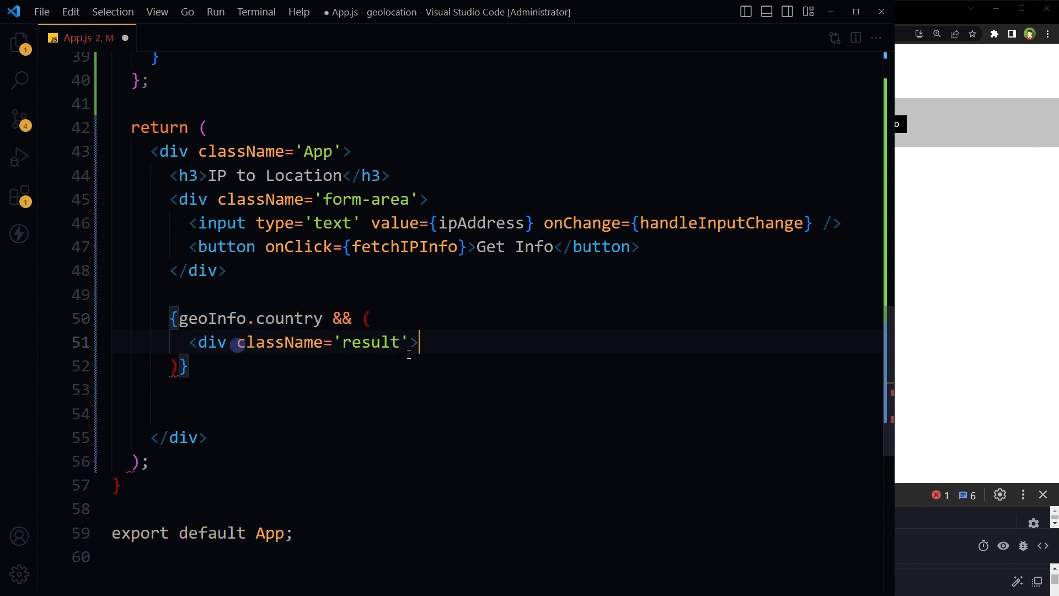
pyautogui.write('</div>')
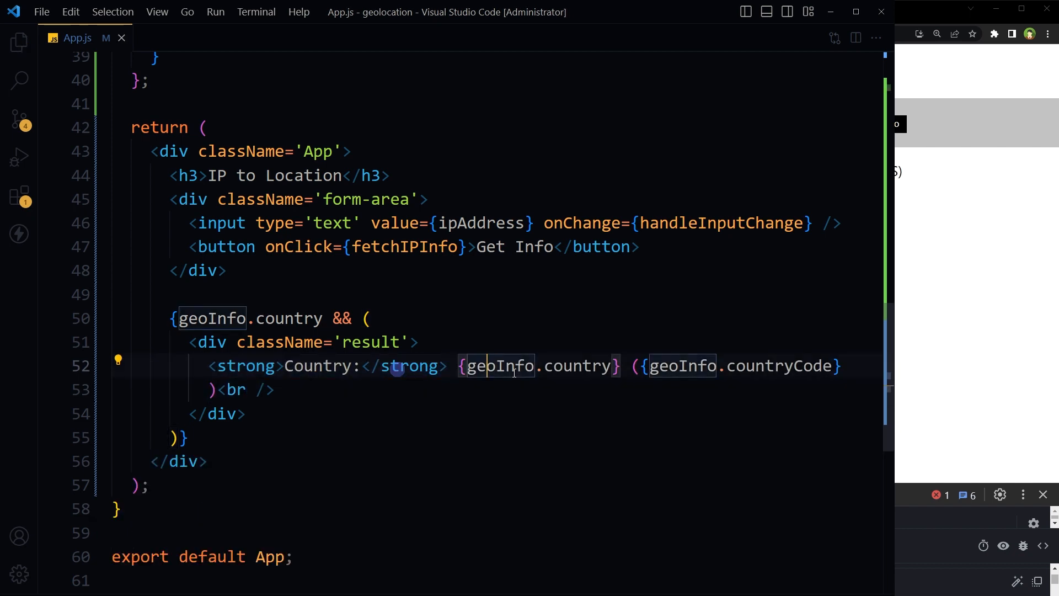
pyautogui.doubleClick(578, 366)
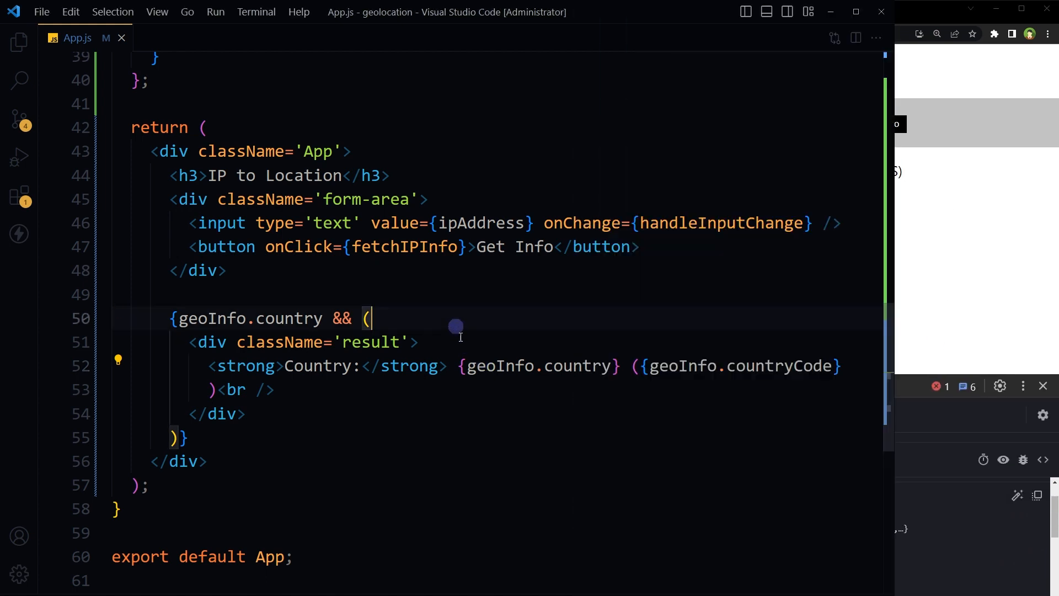
pyautogui.moveTo(210, 365); pyautogui.dragTo(275, 389)
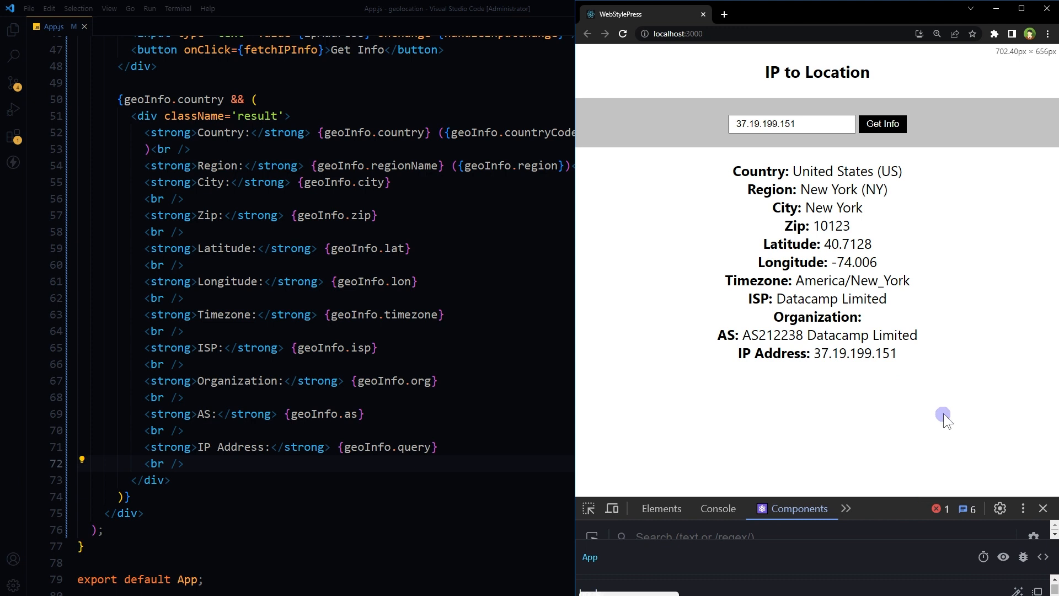
# Review the rendered location fields for 37.19.199.151, select the output and focus the IP address input
pyautogui.doubleClick(759, 171)
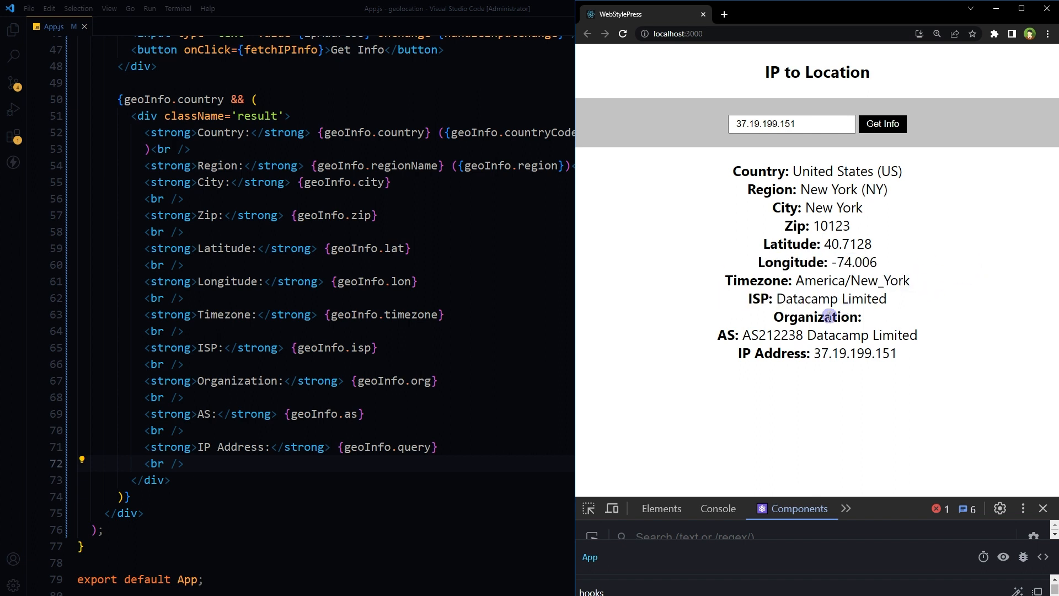
pyautogui.moveTo(957, 368)
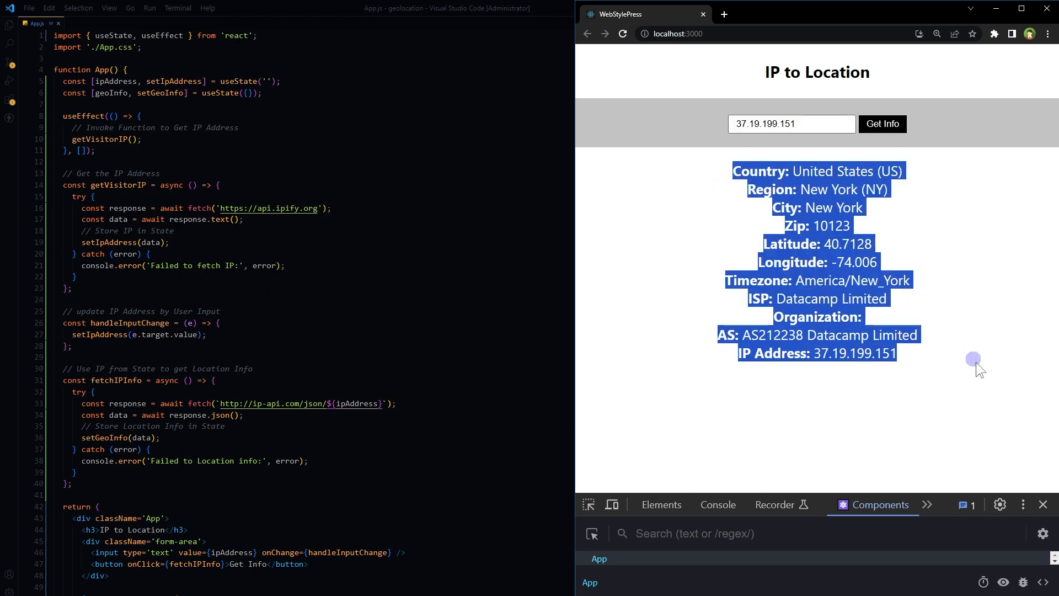
pyautogui.click(795, 122)
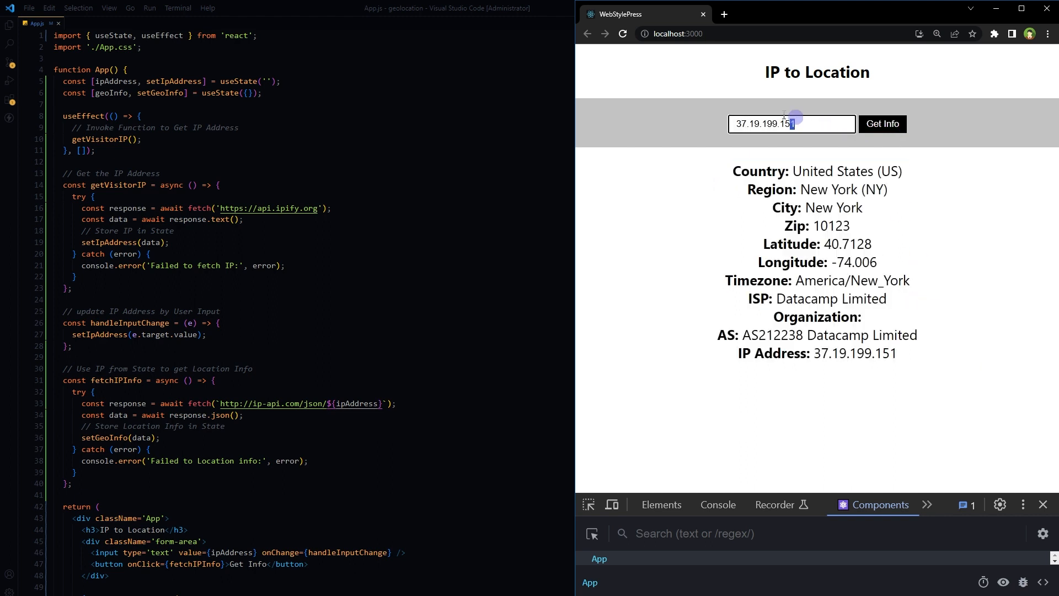